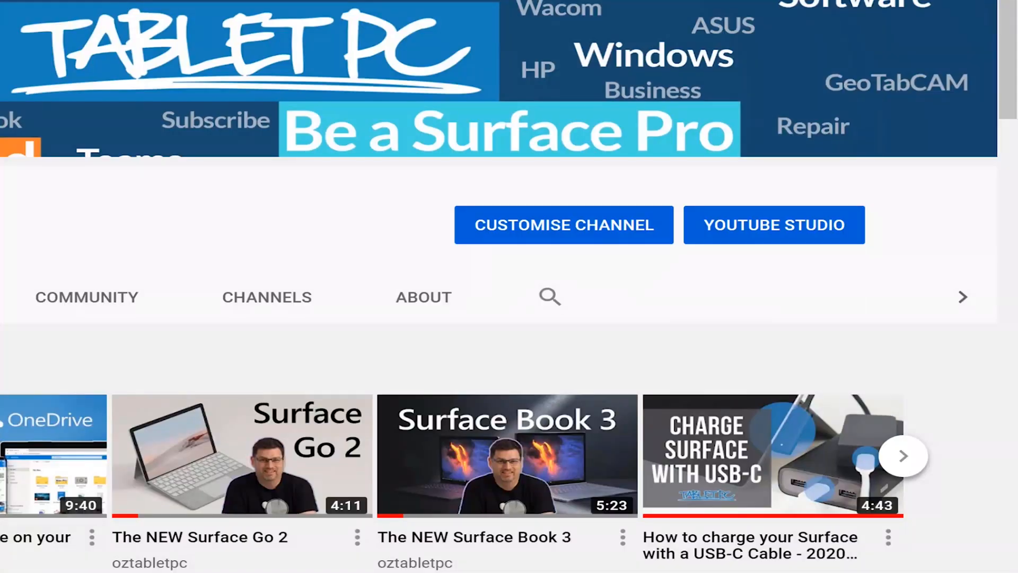
- Switch from Desktop 1 to Desktop 2 and back, then show all desktops in Task View
text(multipl)
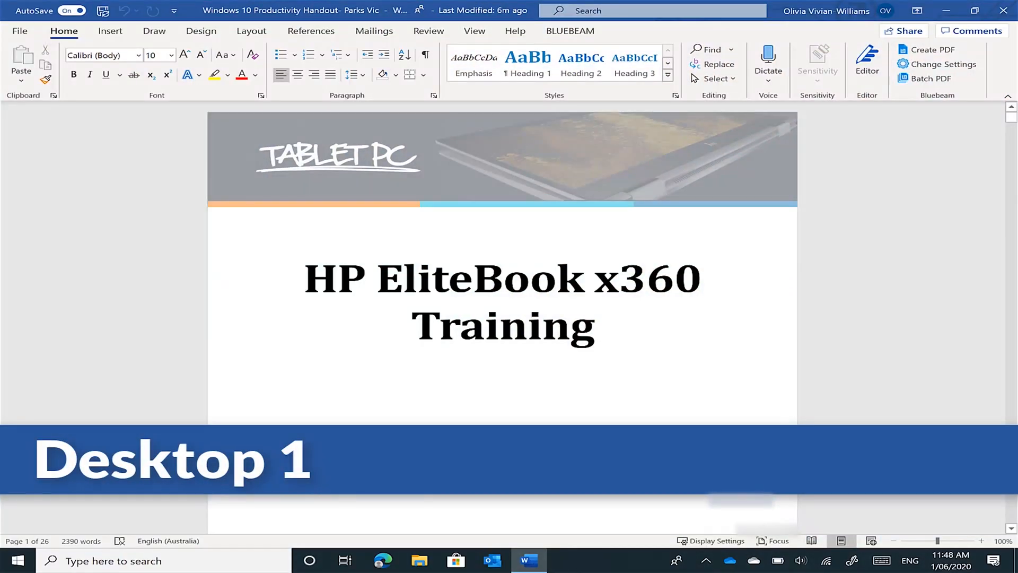
click(345, 561)
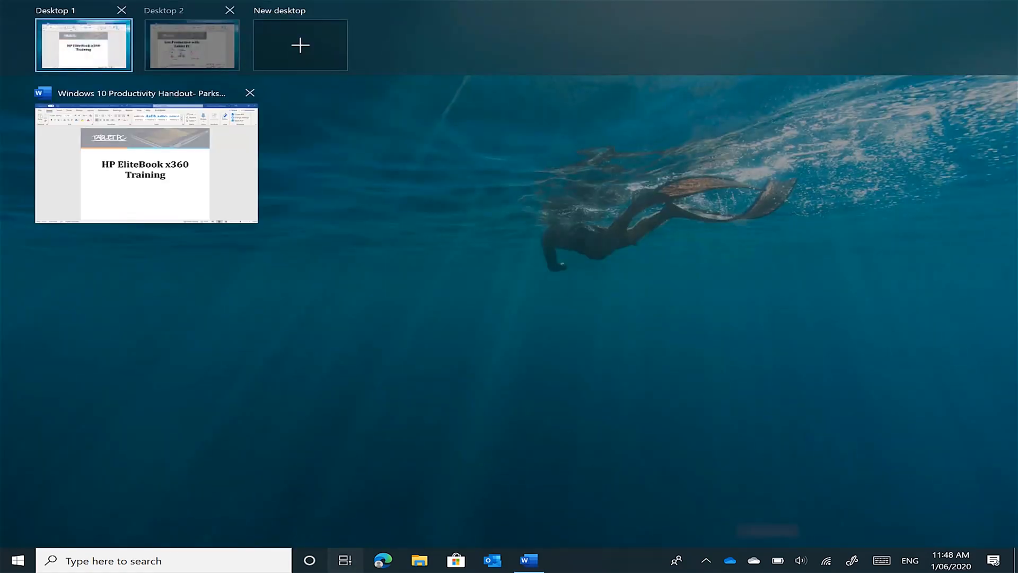
click(184, 45)
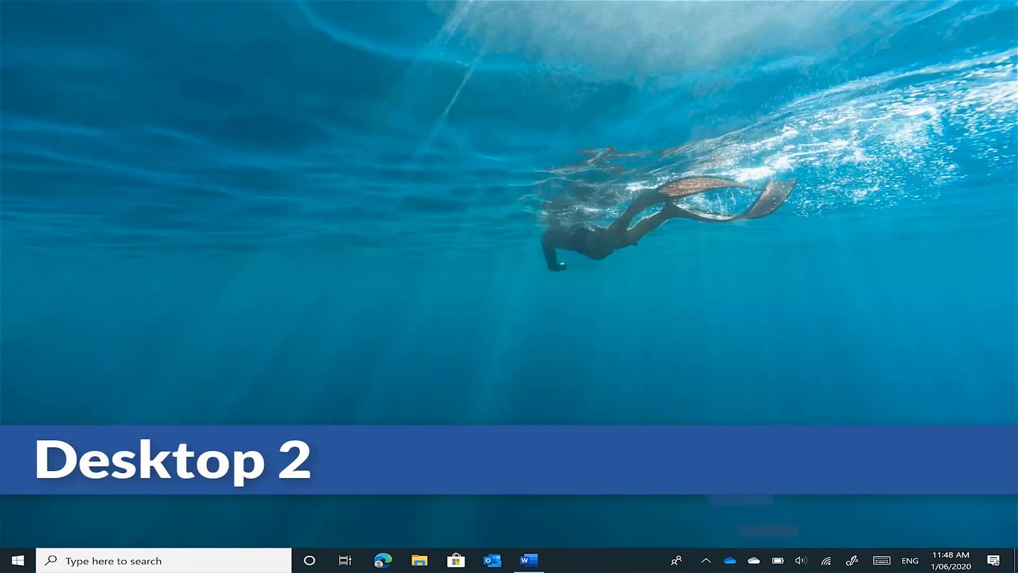
click(20, 558)
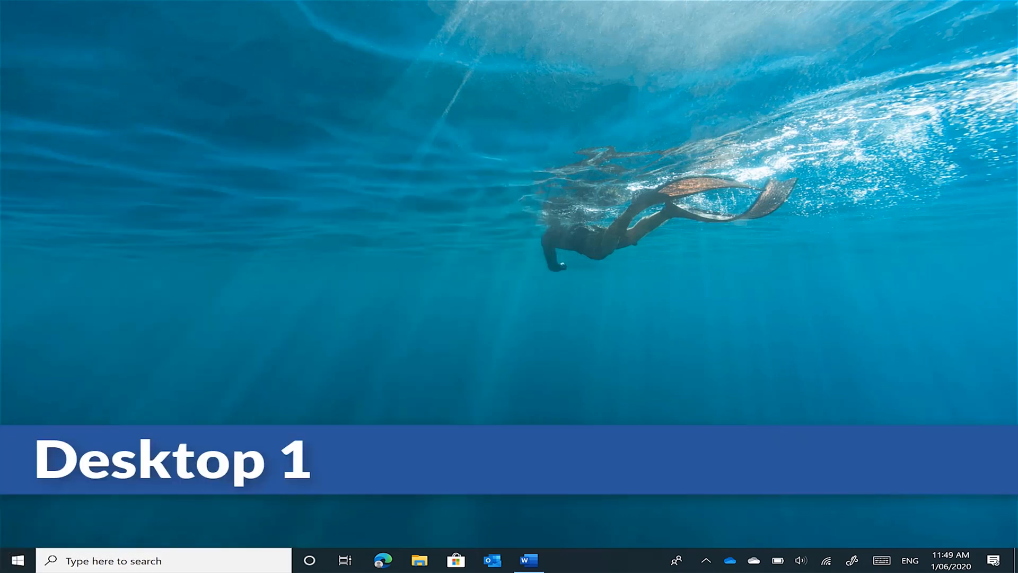
click(19, 557)
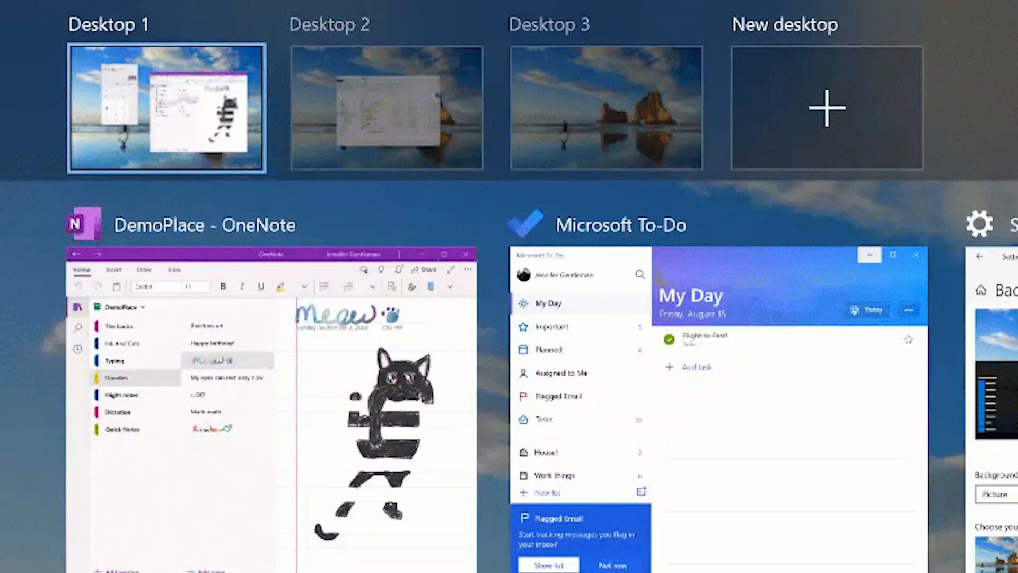
- Rename Desktop 1 to 'Names!' and add an emoji from the emoji picker
text(Names)
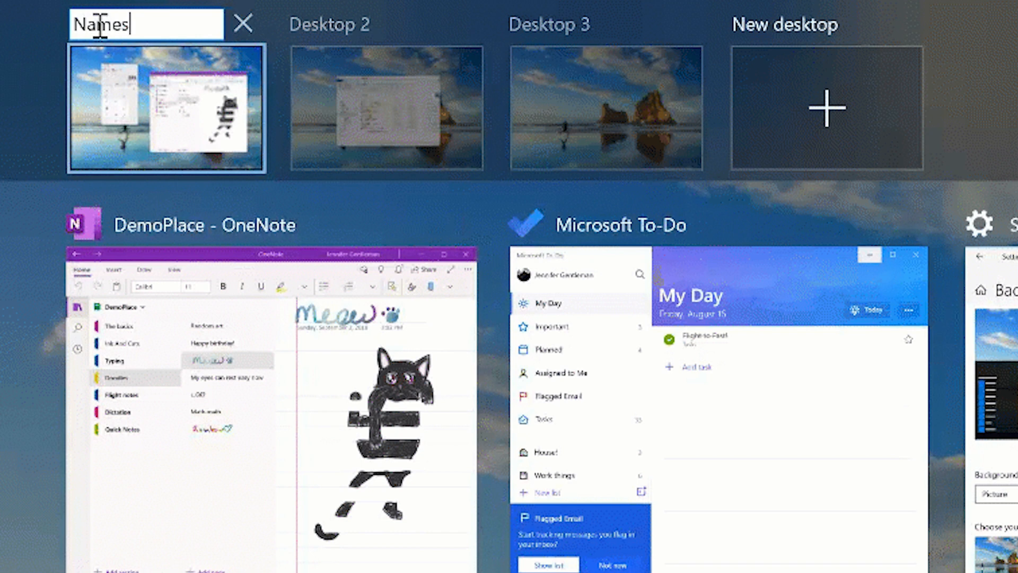
key(Win+.)
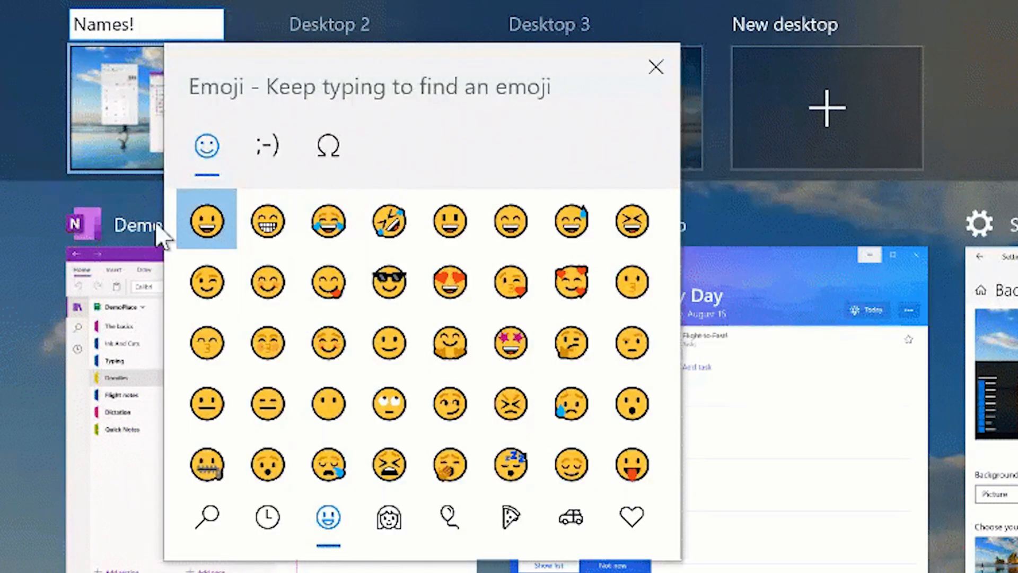
click(207, 221)
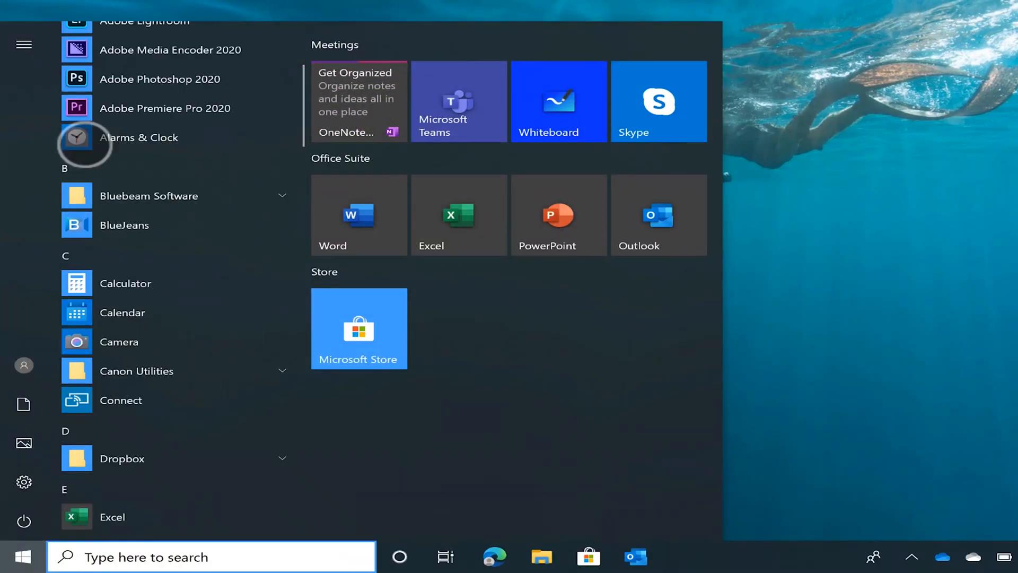
- Scroll down through the alphabetical All apps list
scroll(down, 3)
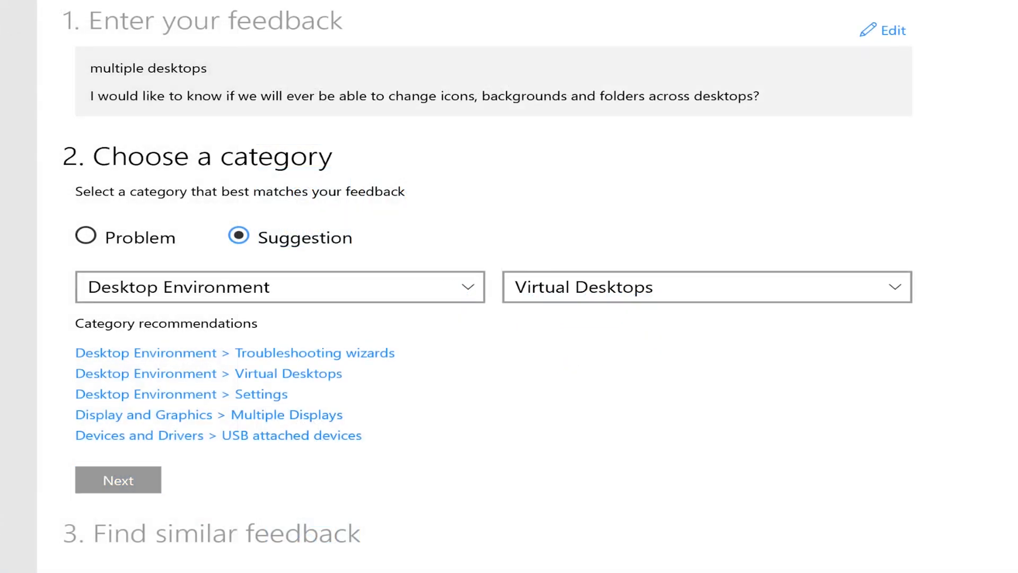
- Confirm the Virtual Desktops category and link the 'uniquely customizable virtual desktops' feedback
click(118, 479)
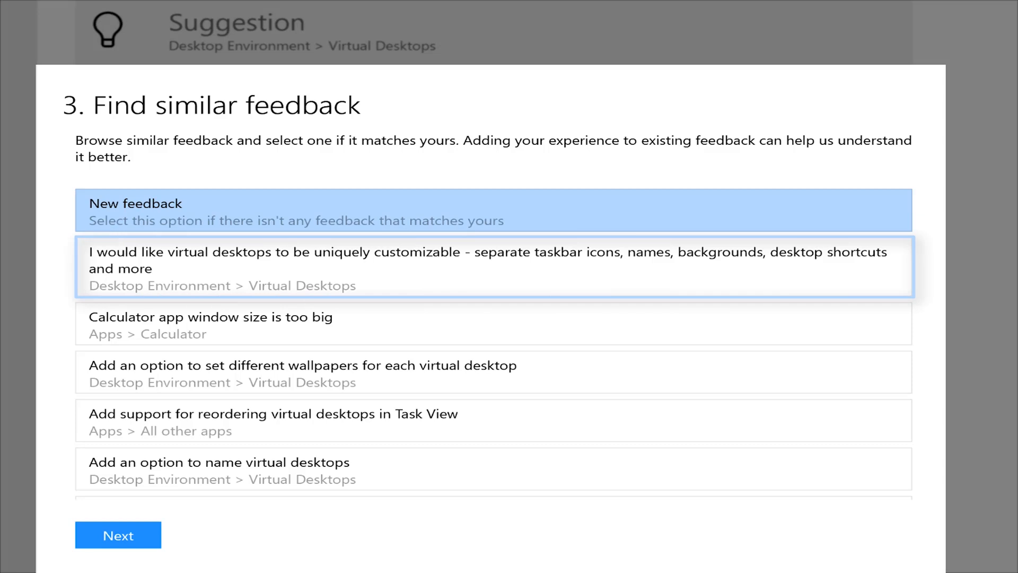
click(486, 268)
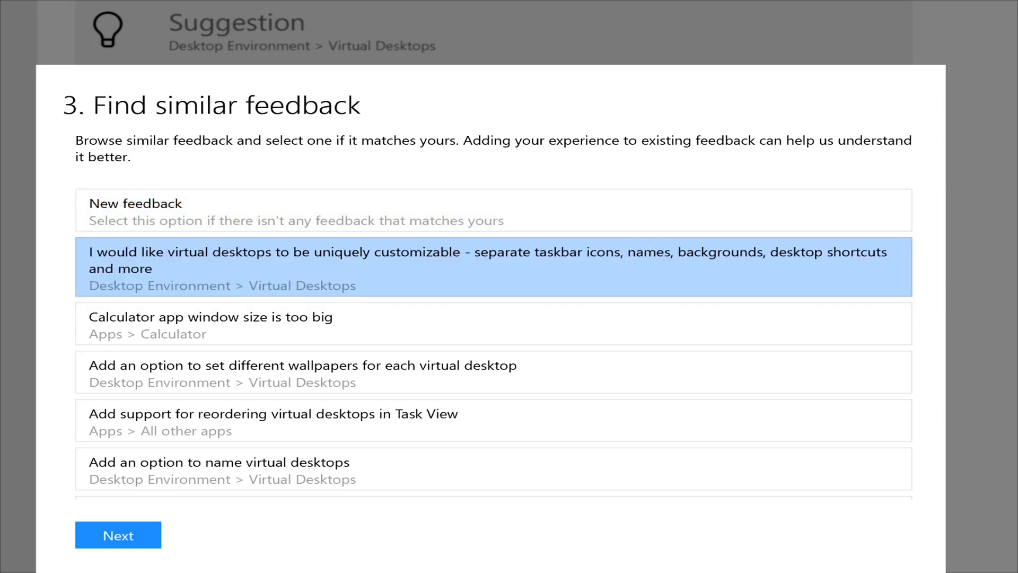
click(118, 535)
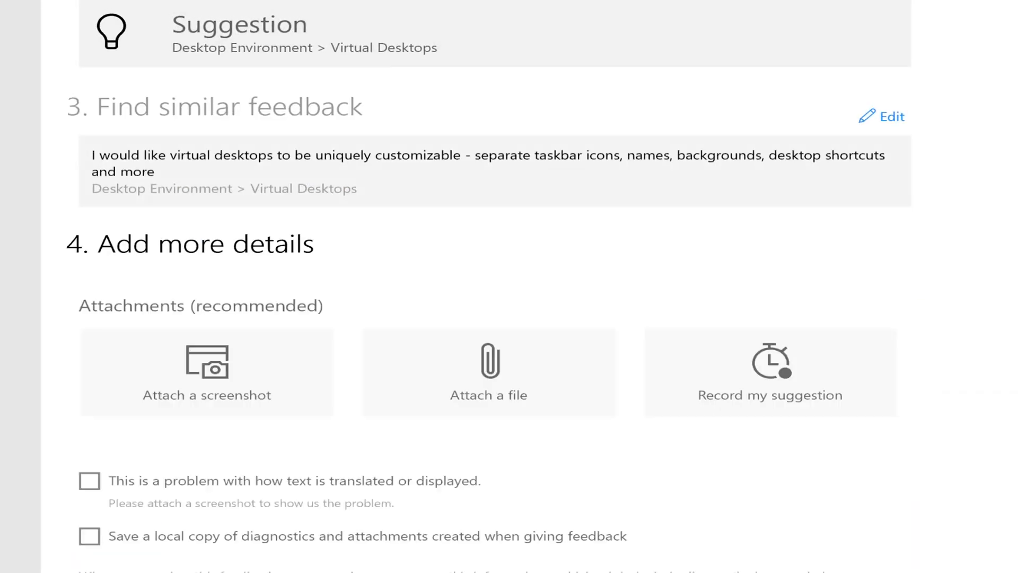